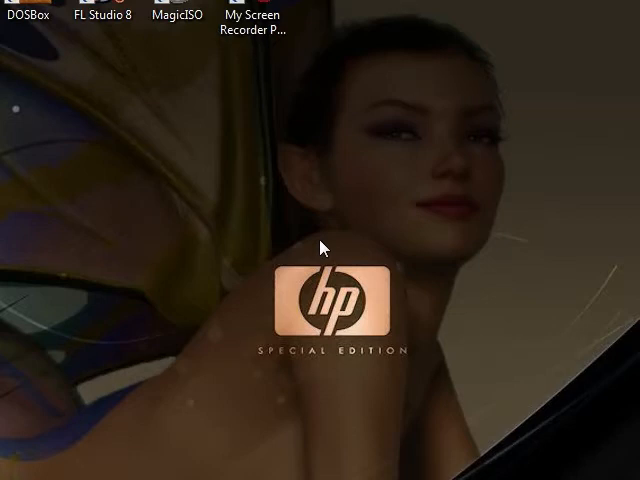
pyautogui.moveTo(50, 450)
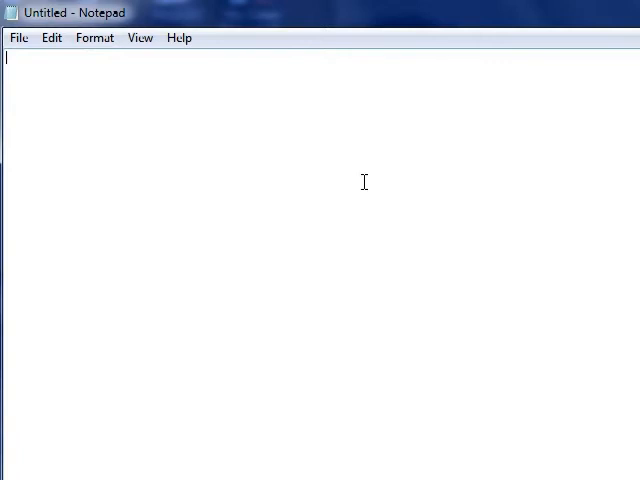
pyautogui.moveTo(220, 156)
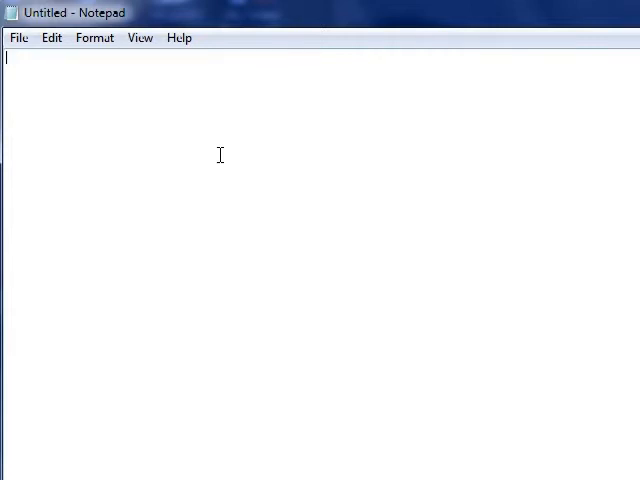
# Step: Write the note 'download the official catalyst drivers' and start a new line
pyautogui.write('dow')
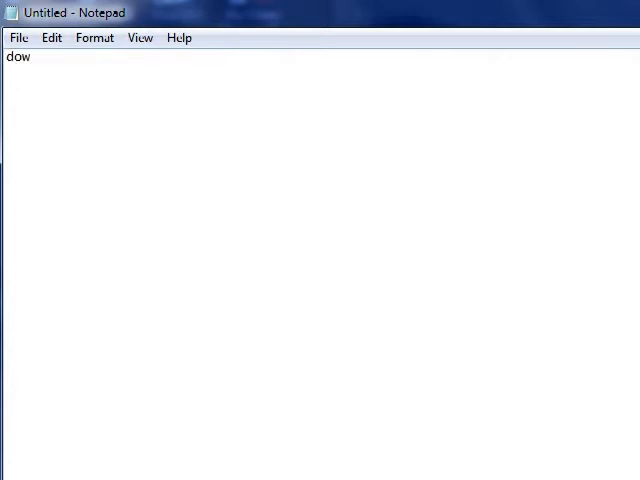
pyautogui.write('nload')
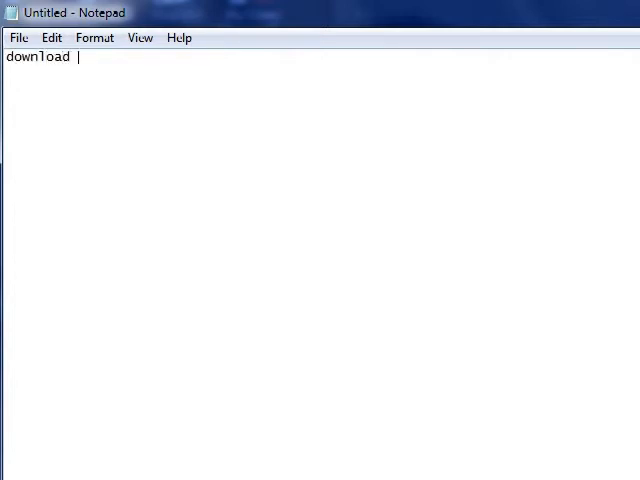
pyautogui.write('the offi')
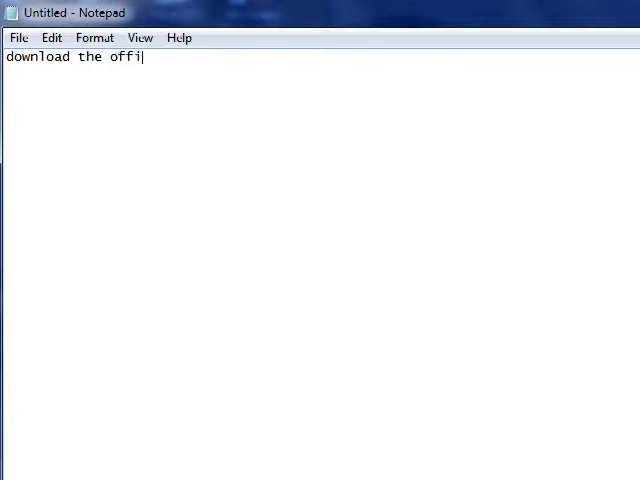
pyautogui.write('cial catal')
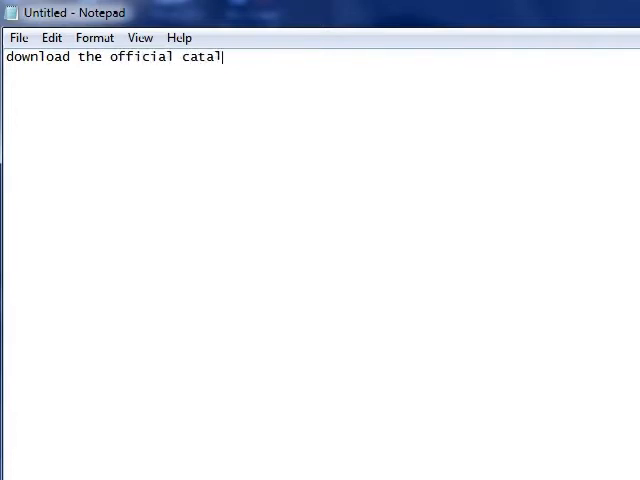
pyautogui.write('yst drivers')
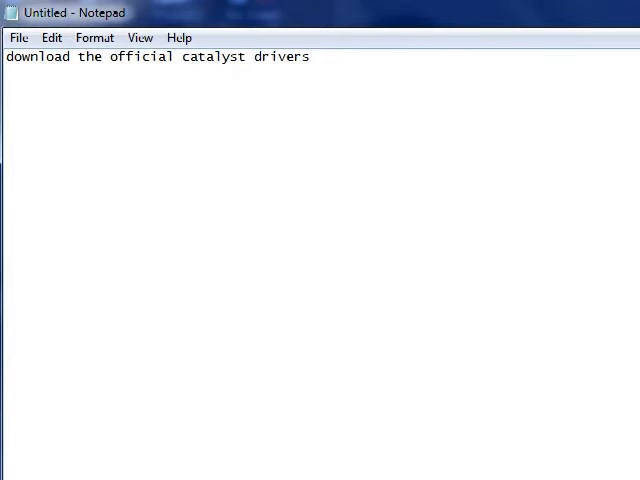
pyautogui.press('Return')
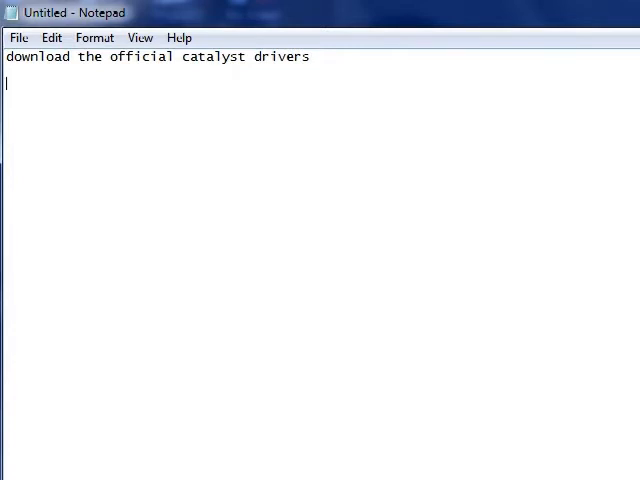
pyautogui.write('www.driverh')
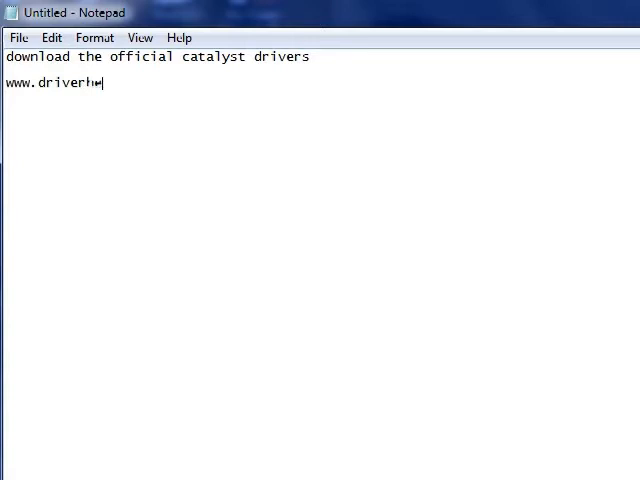
pyautogui.write('eaven.net')
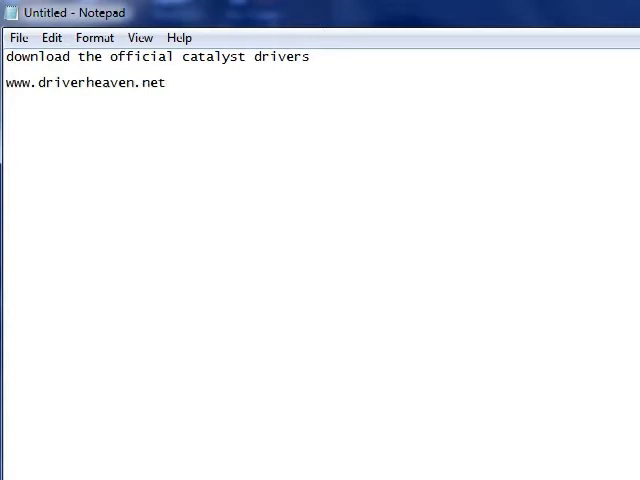
pyautogui.write('->')
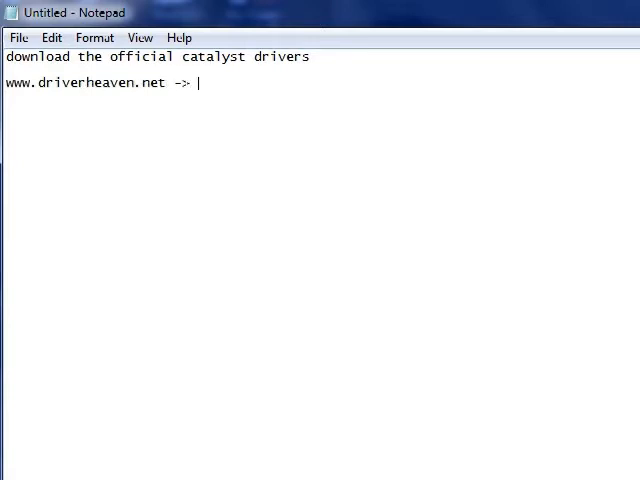
pyautogui.write('download the')
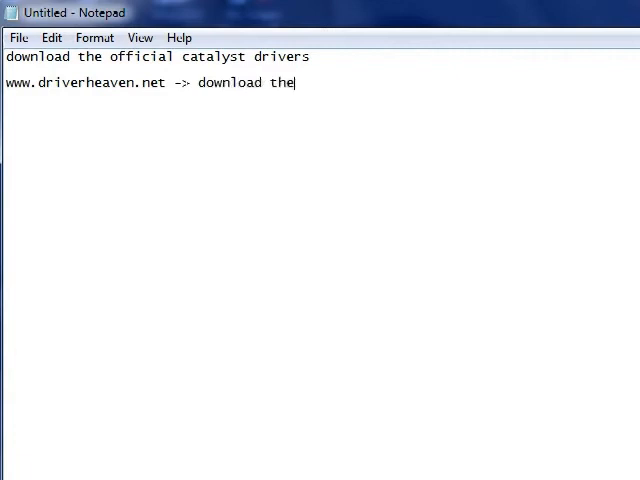
pyautogui.write('"Mobi')
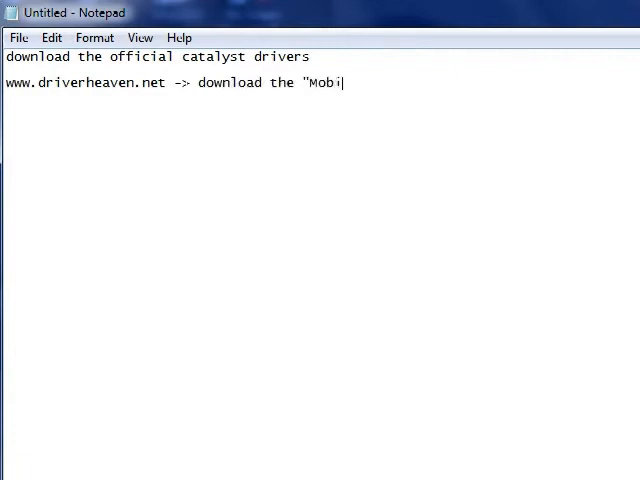
pyautogui.write('lity Modder"')
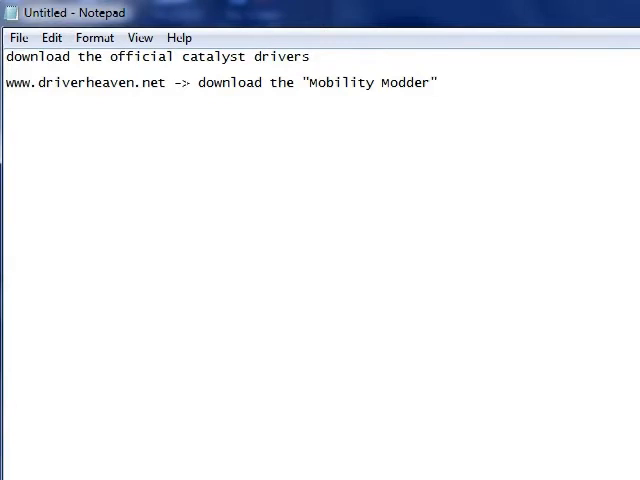
pyautogui.click(438, 82)
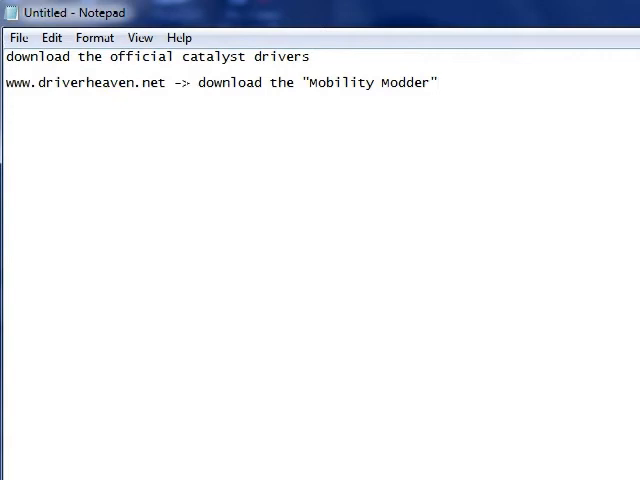
pyautogui.moveTo(264, 18)
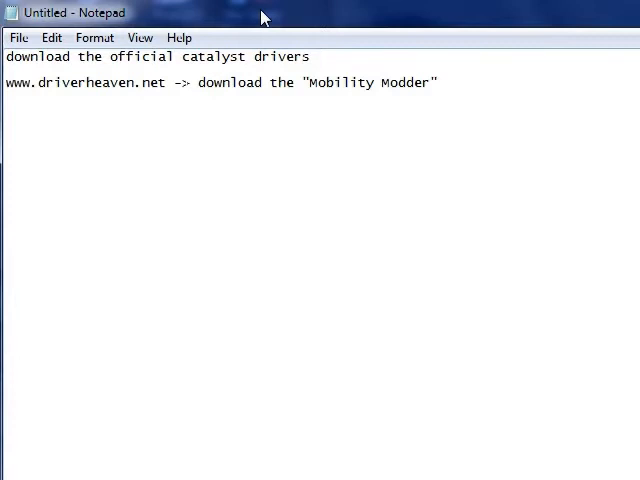
# Step: Write the note 'DPC latency, aka what makes your sound stutter/video lag' and how you can prevent it
pyautogui.write('DPC')
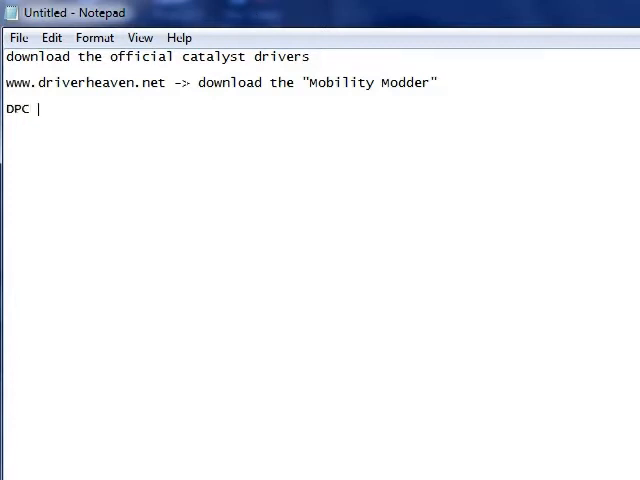
pyautogui.write('latency')
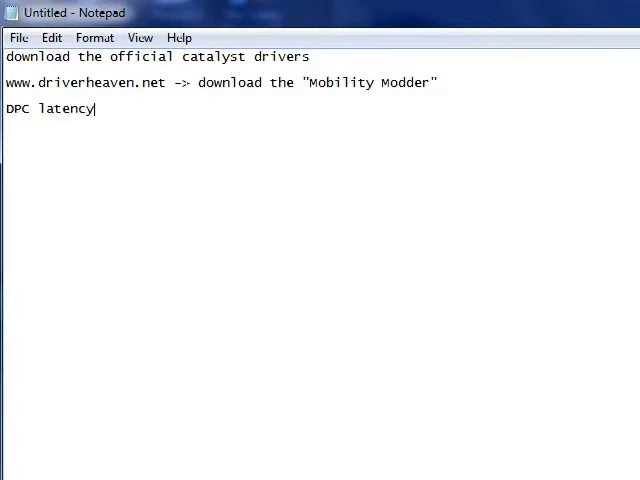
pyautogui.write(', aka')
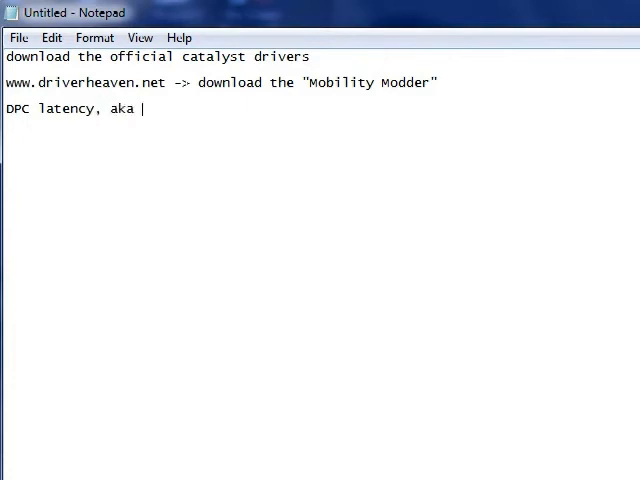
pyautogui.write('what makes you')
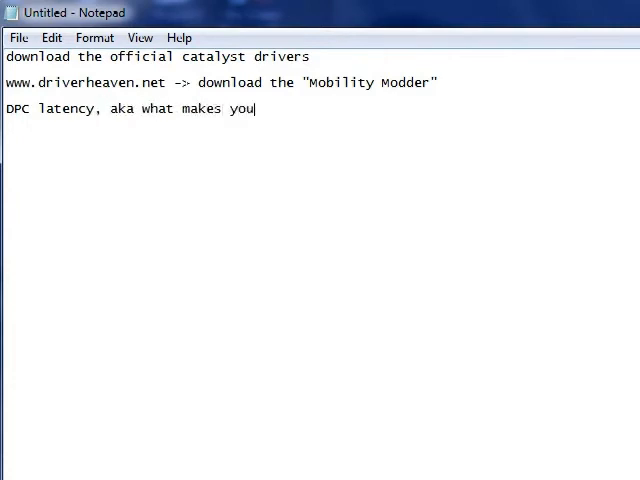
pyautogui.write('r')
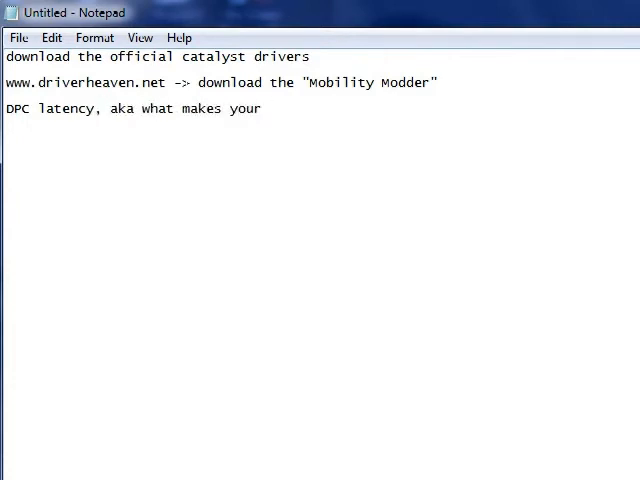
pyautogui.write('sound s')
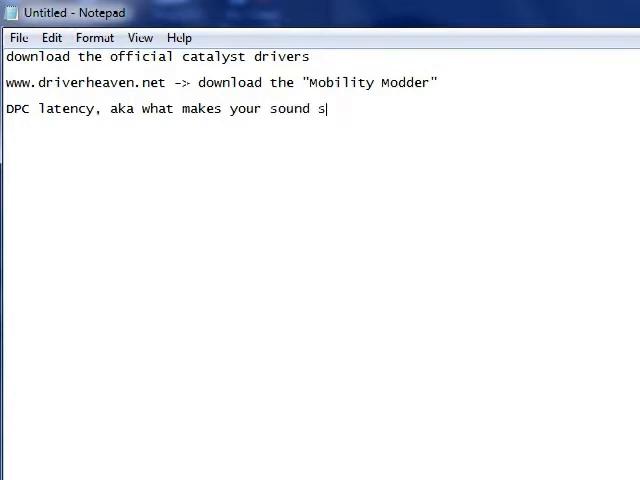
pyautogui.write('tutter/video')
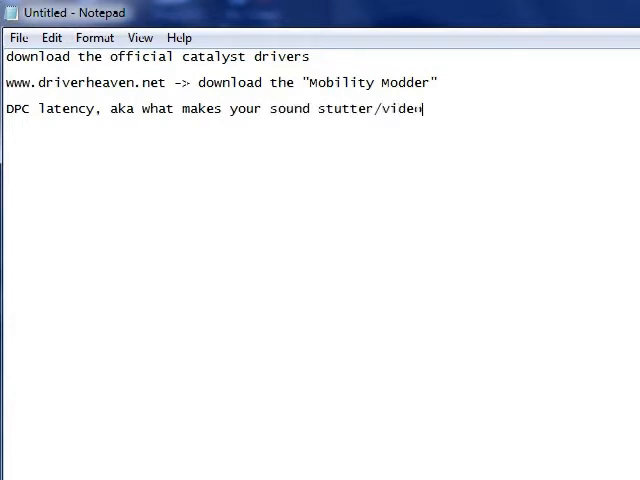
pyautogui.write('lag')
pyautogui.write('and how y')
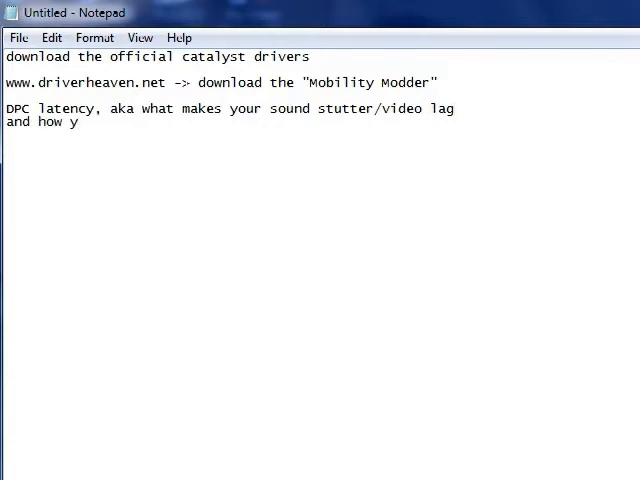
pyautogui.write('ou can prevent it.')
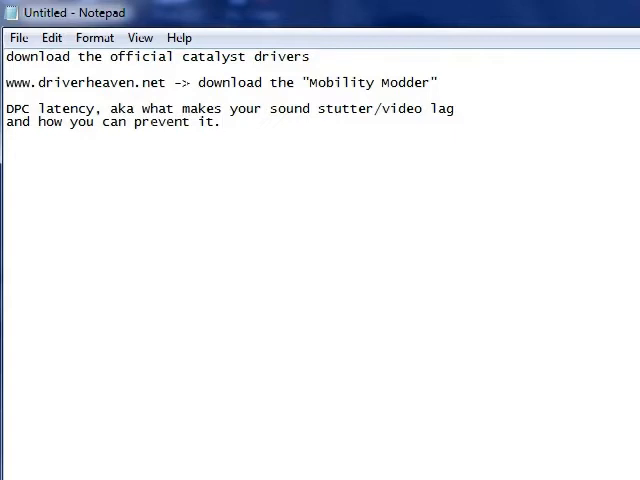
pyautogui.moveTo(392, 40)
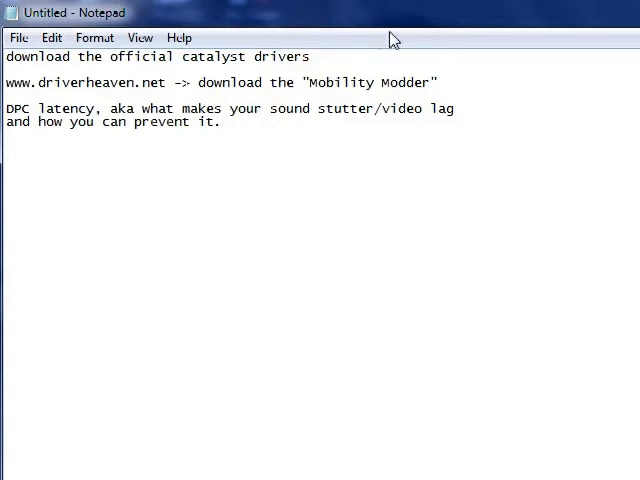
# Step: Launch DPC Latency Checker, watch the green readings, then close it
pyautogui.rightClick(396, 12)
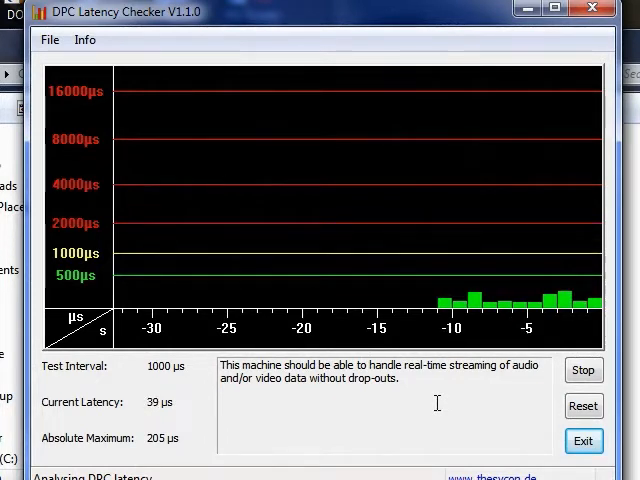
pyautogui.moveTo(520, 10)
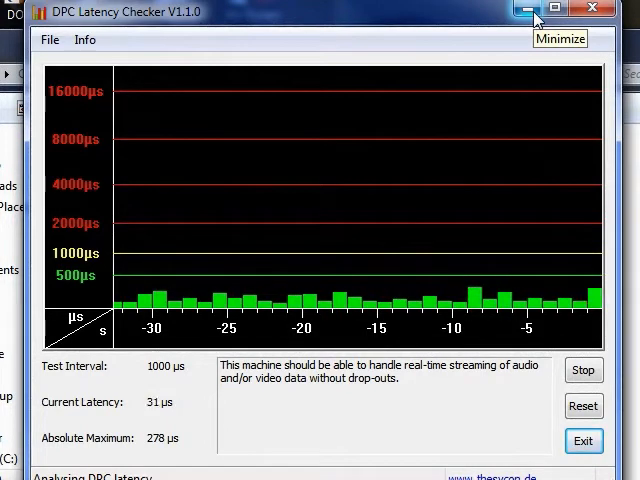
pyautogui.moveTo(594, 12)
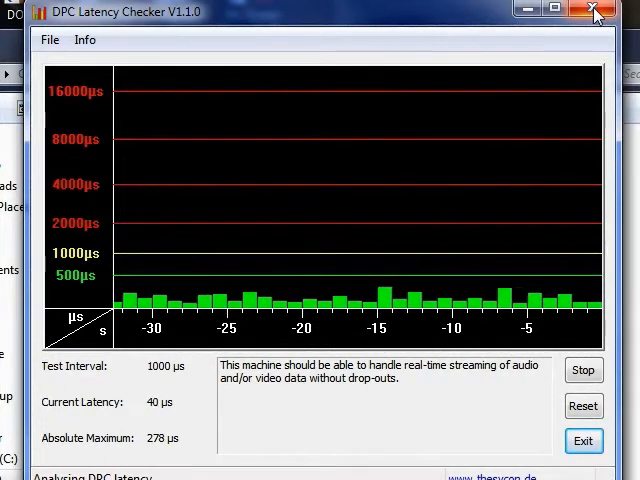
pyautogui.click(592, 8)
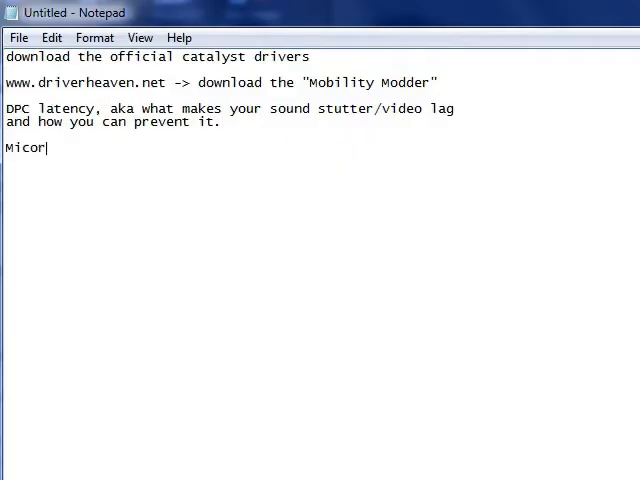
# Step: Write 'Microsoft Windows Performance Toolkit' on the new line
pyautogui.write('soft')
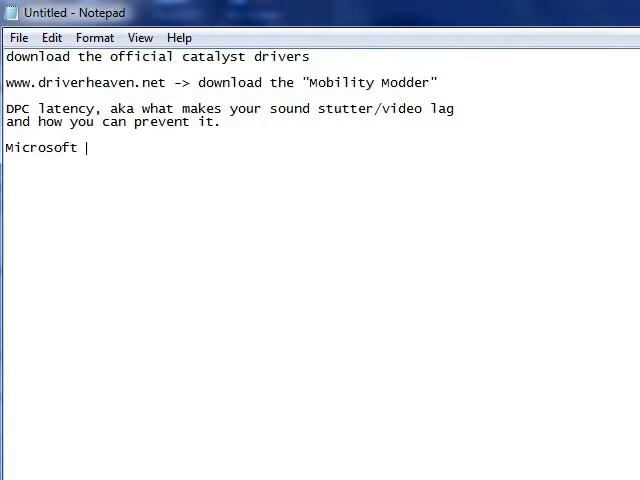
pyautogui.write('windows Pe')
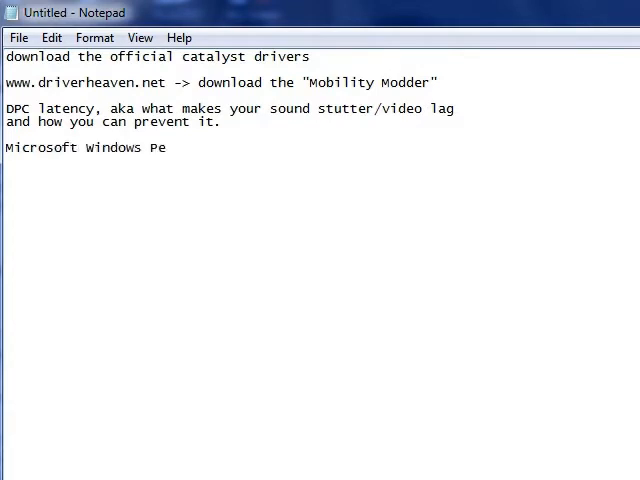
pyautogui.write('rformance T')
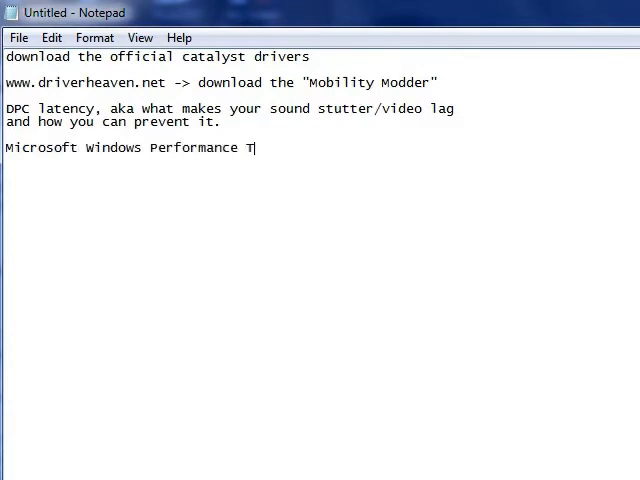
pyautogui.write('oolkit')
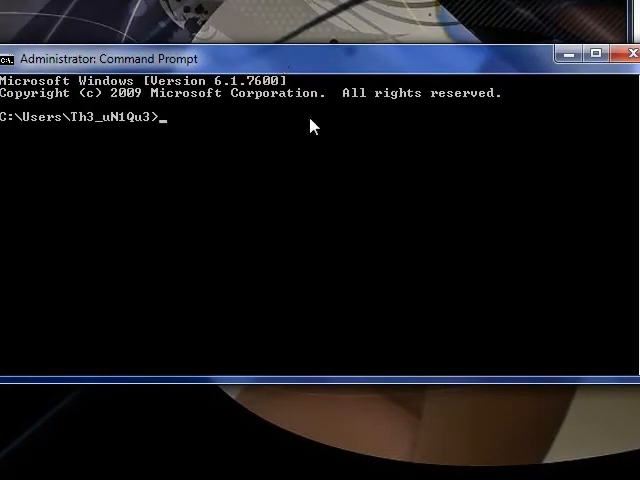
# Step: Change into the Desktop folder with 'cd Desktop'
pyautogui.write('cd D')
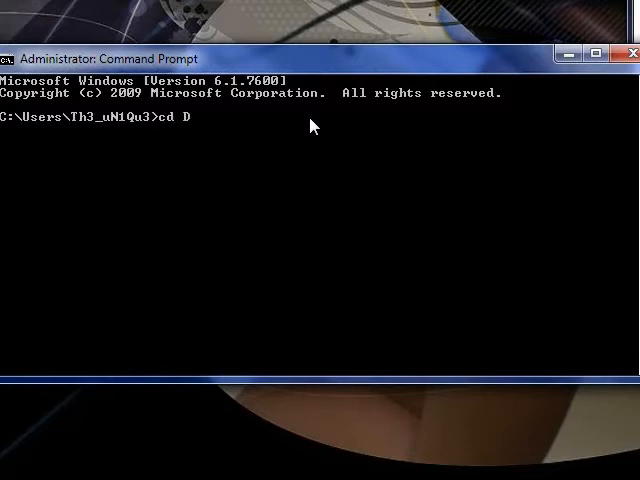
pyautogui.press('Return')
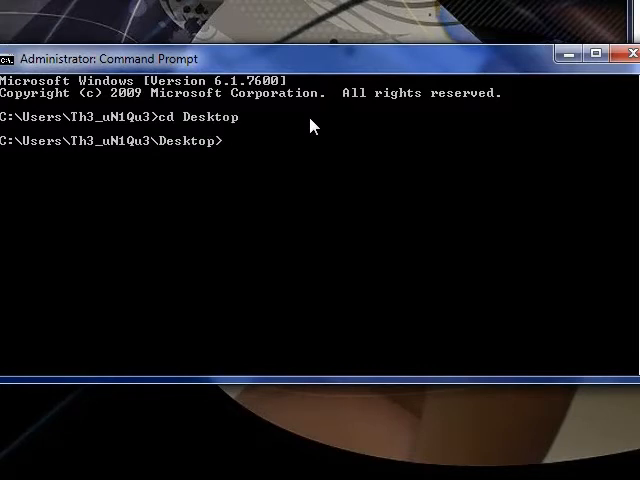
pyautogui.moveTo(364, 64)
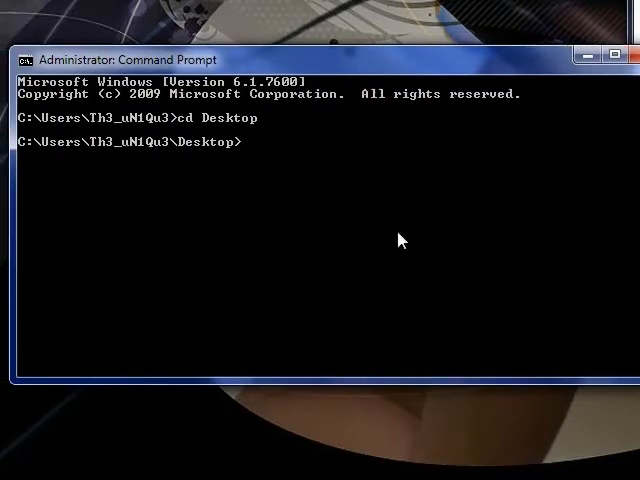
# Step: Start a kernel trace with 'xperf -on Latency'
pyautogui.write('x')
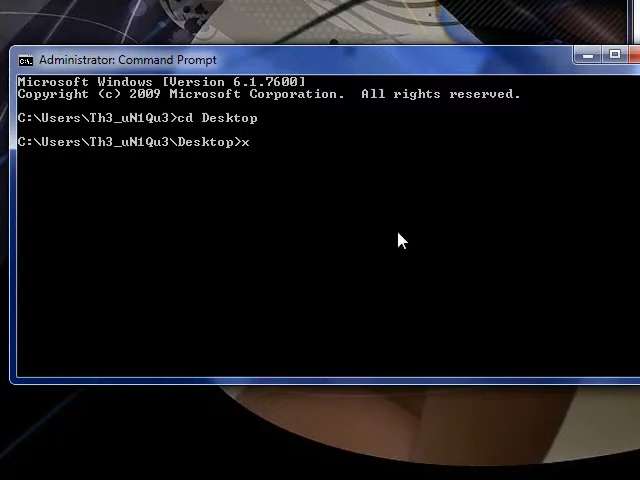
pyautogui.write('perf')
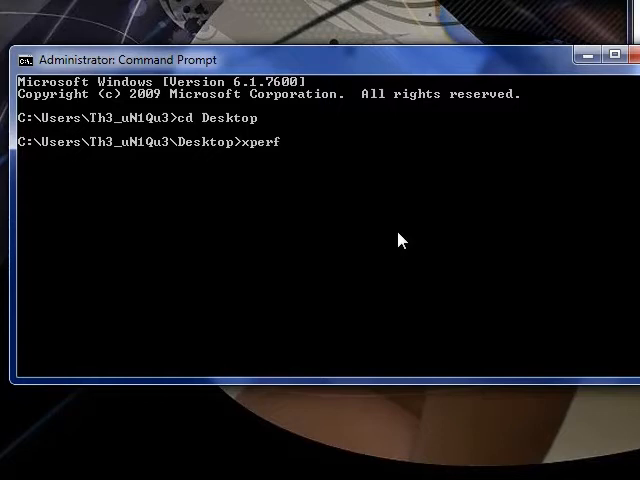
pyautogui.write('-on')
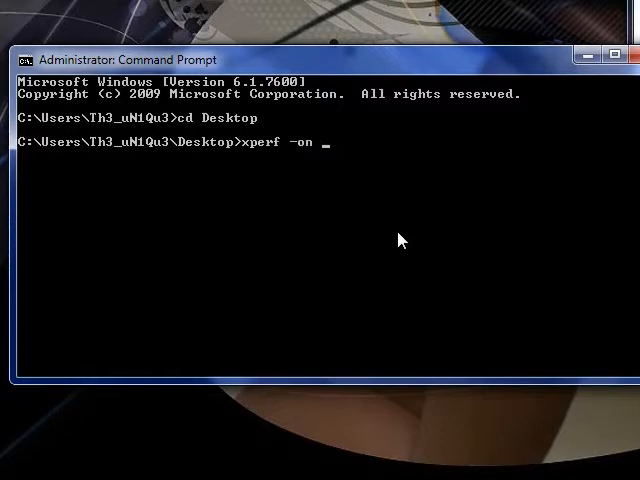
pyautogui.write('Latency')
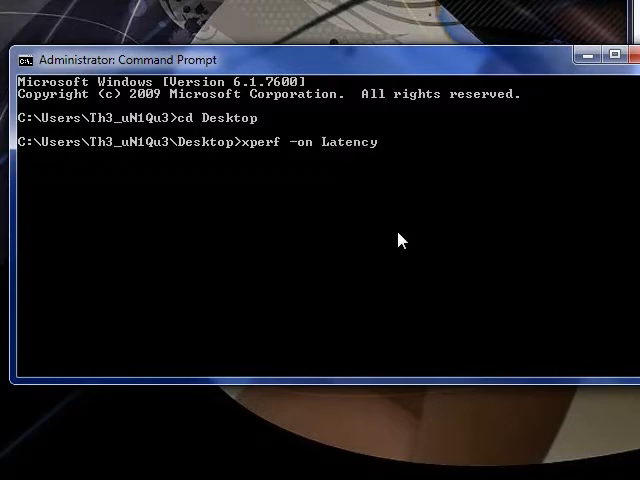
pyautogui.press('Return')
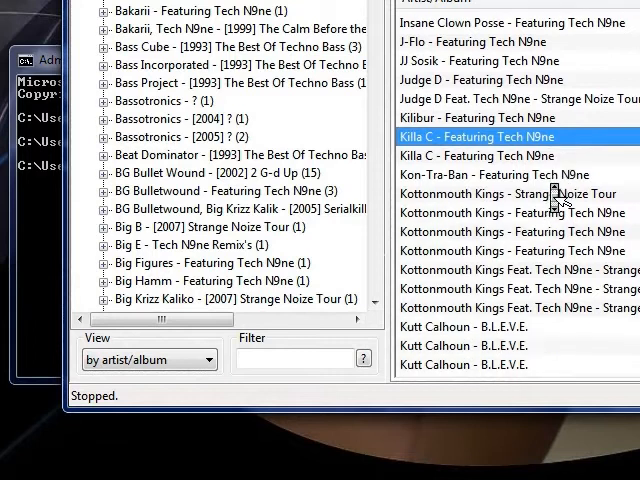
pyautogui.scroll(-3)
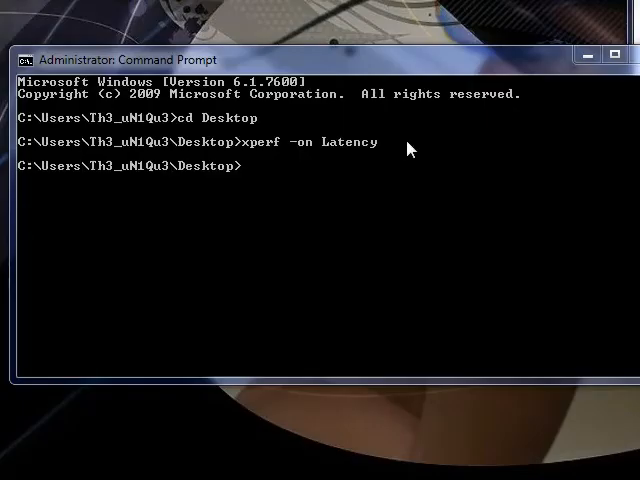
pyautogui.moveTo(448, 292)
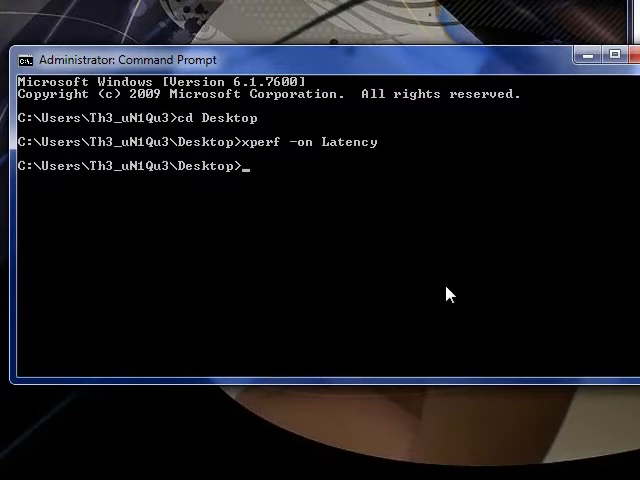
# Step: Stop the trace and save it with 'xperf -d merged.etl'
pyautogui.write('xperf')
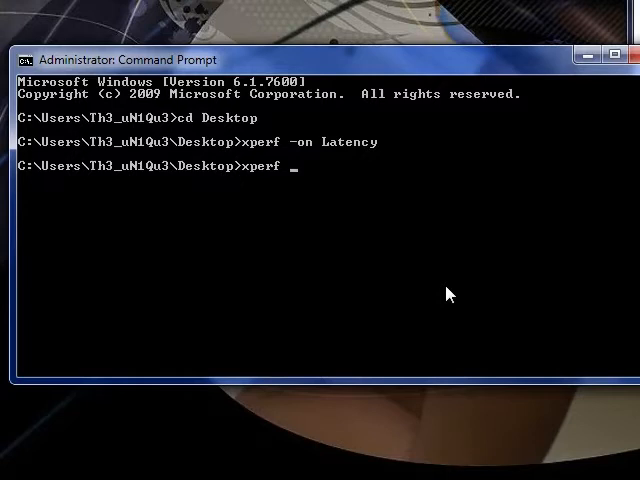
pyautogui.write('-d')
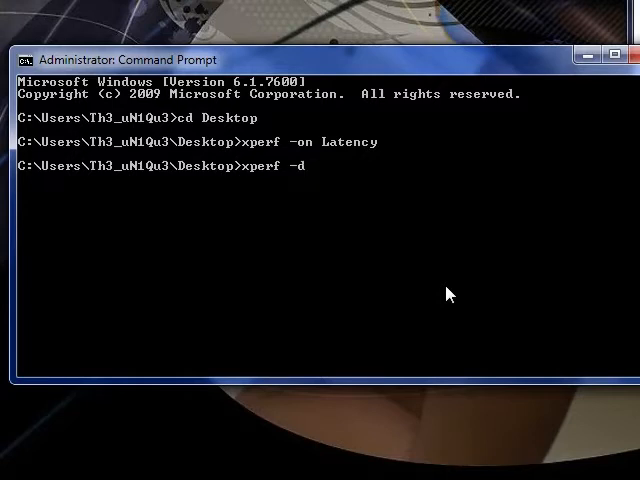
pyautogui.write('merg')
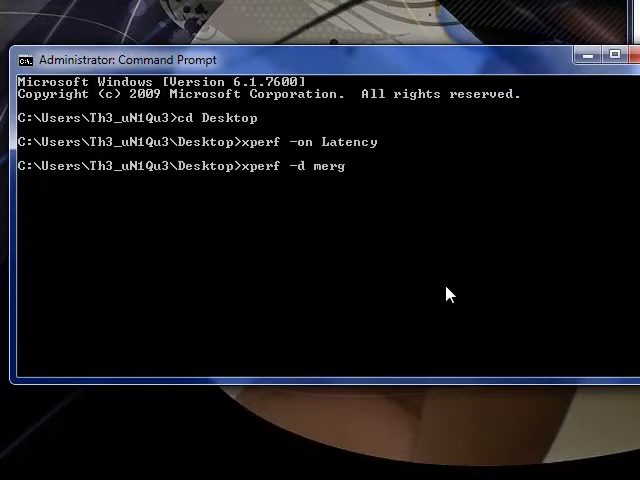
pyautogui.write('ed.e')
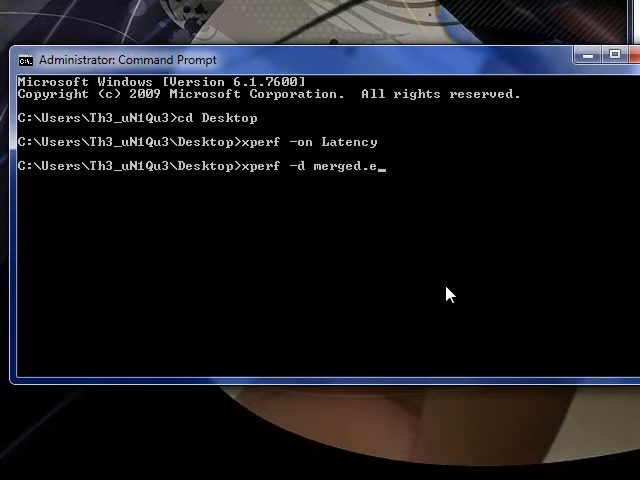
pyautogui.write('tl')
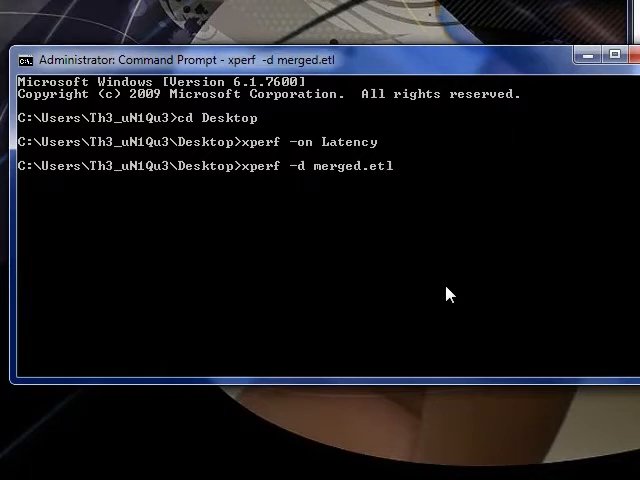
pyautogui.press('Return')
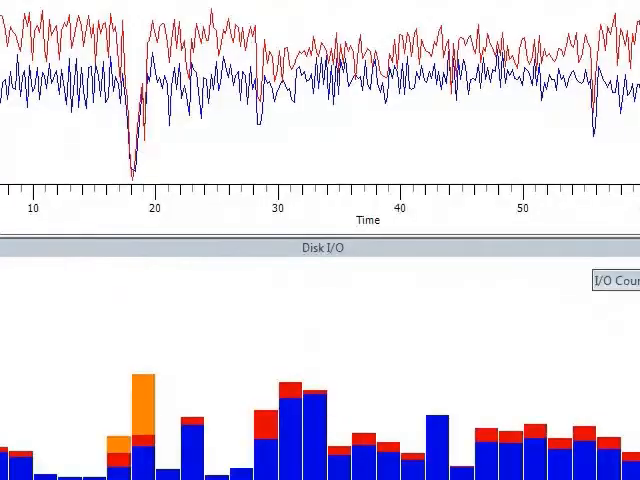
# Step: Scroll the trace down to the DPC CPU Usage graph
pyautogui.scroll(-3)
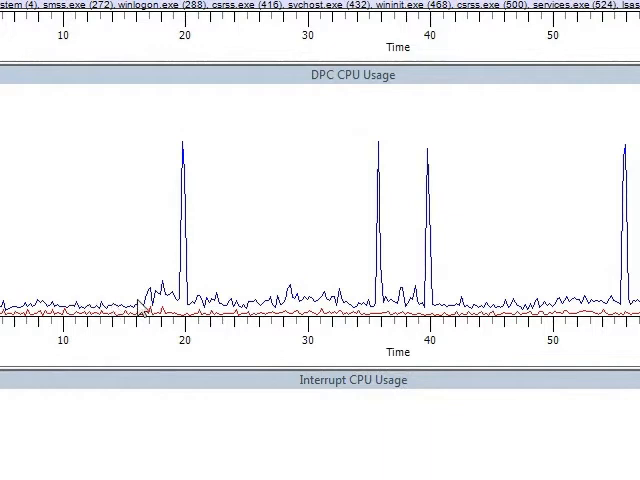
pyautogui.moveTo(194, 126)
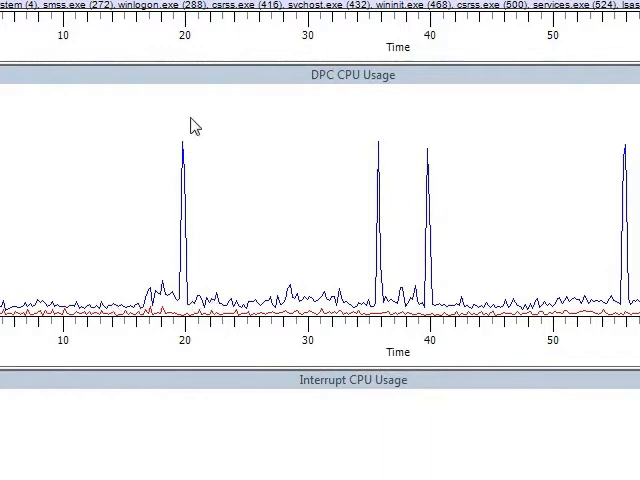
pyautogui.moveTo(402, 252)
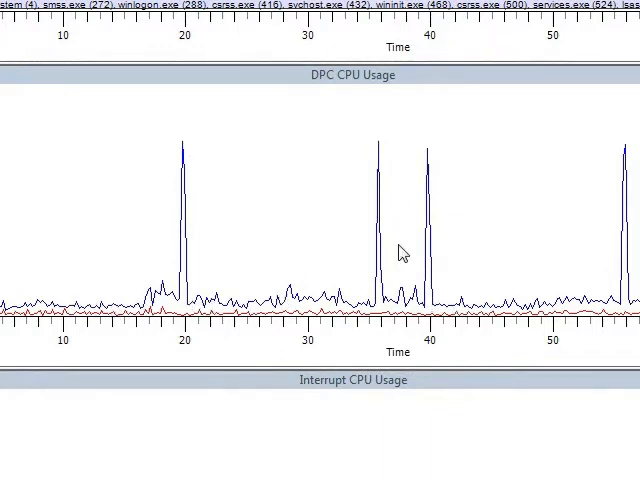
pyautogui.moveTo(614, 224)
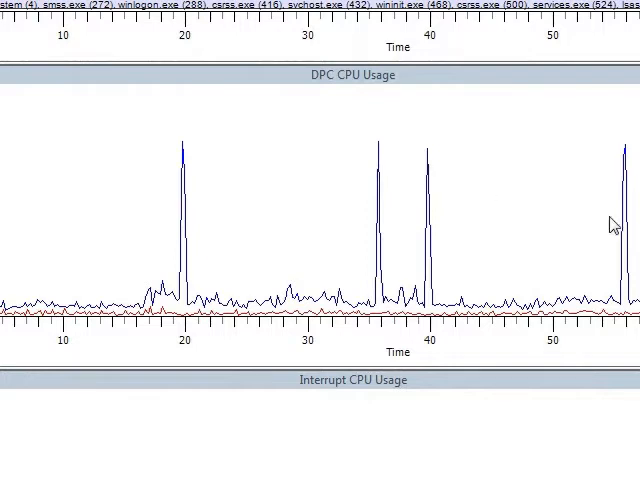
pyautogui.moveTo(196, 274)
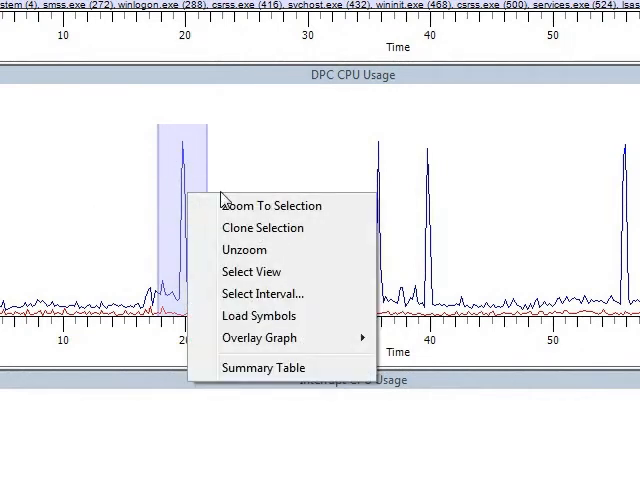
# Step: Zoom into the DPC spike near 20 s and bring up options for that interval
pyautogui.click(272, 204)
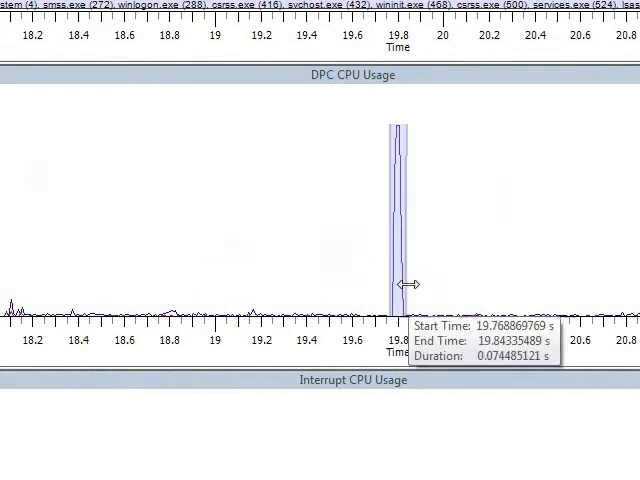
pyautogui.rightClick(398, 282)
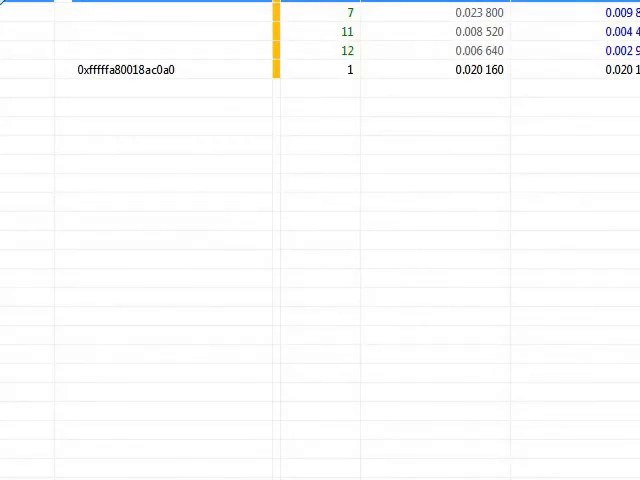
# Step: Scroll the DPC summary table to show dxgkrnl.sys with its 31.014 ms maximum duration
pyautogui.scroll(3)
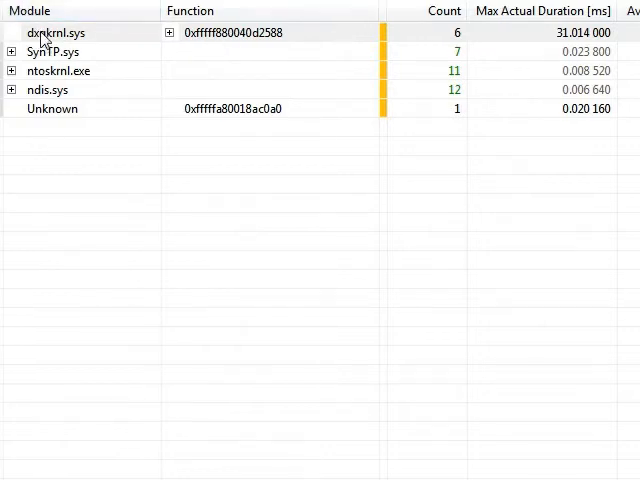
pyautogui.moveTo(610, 56)
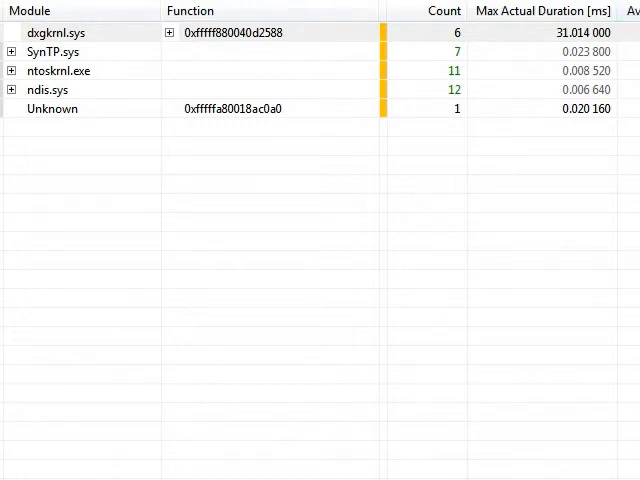
pyautogui.moveTo(366, 198)
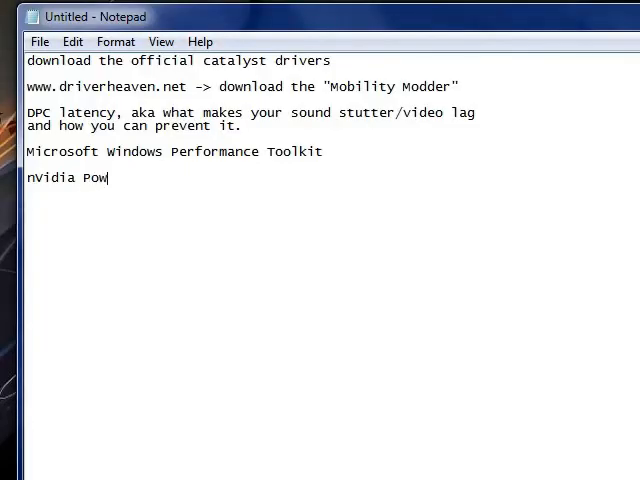
# Step: Write 'nvidia PowerMizer causes huge DPCs which cause sound lag.'
pyautogui.write('erMizer')
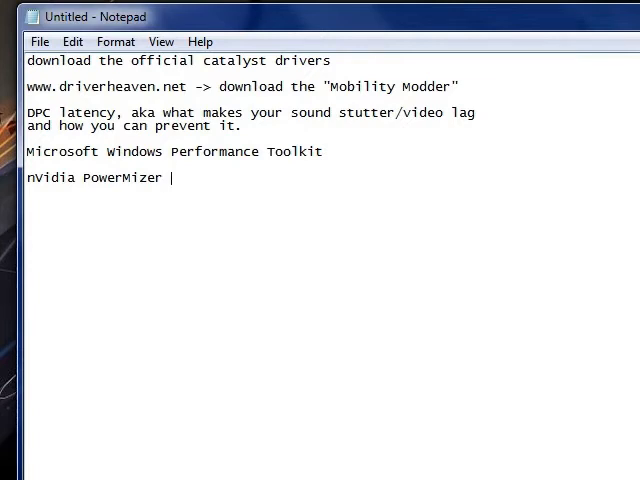
pyautogui.write('causes huge DPCs which cause sound lag.')
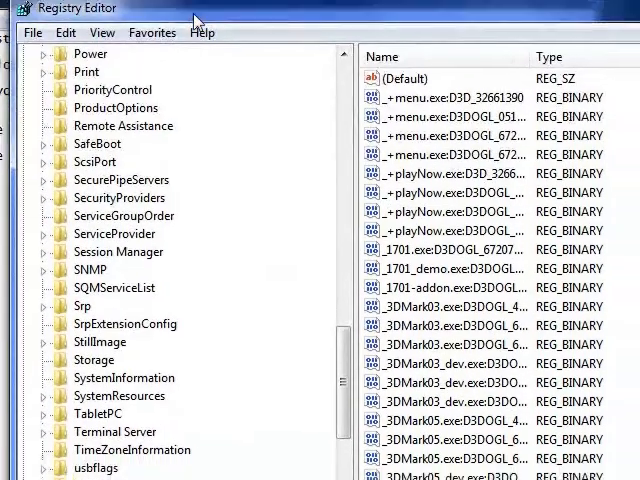
# Step: Navigate to HKLM\SYSTEM\CurrentControlSet\Control\Video and select the adapter's 0000 subkey
pyautogui.scroll(3)
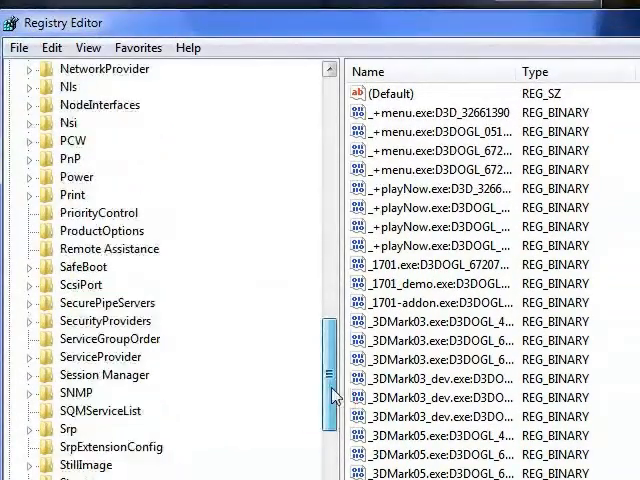
pyautogui.scroll(3)
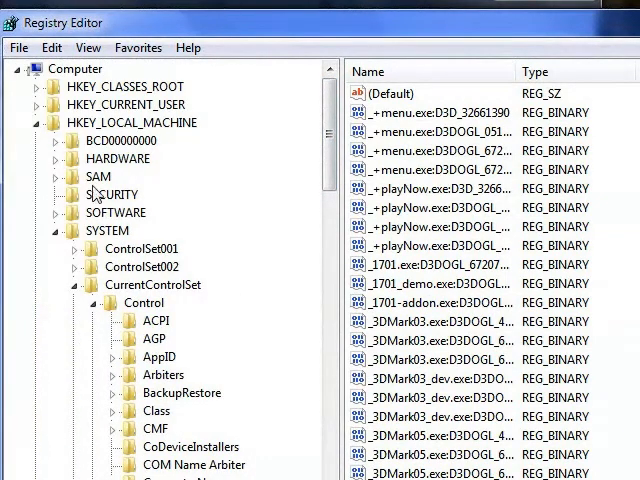
pyautogui.moveTo(112, 122)
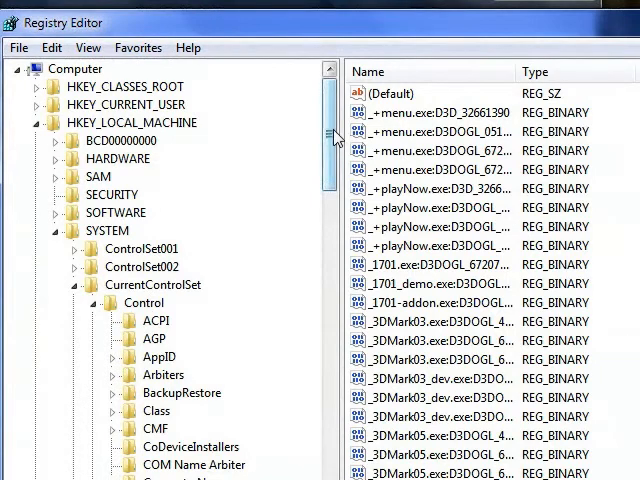
pyautogui.scroll(-3)
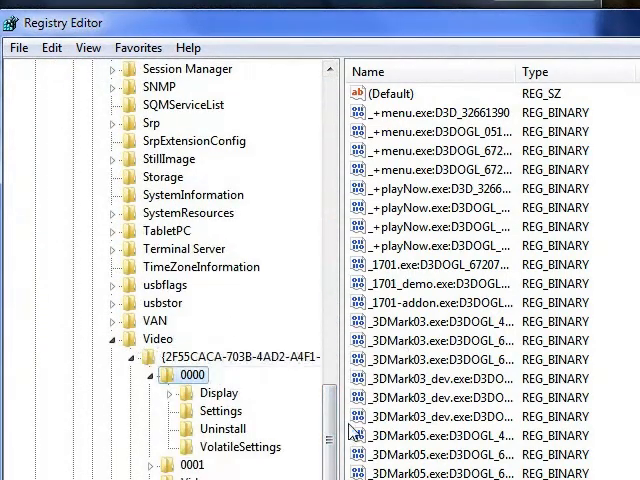
pyautogui.scroll(-3)
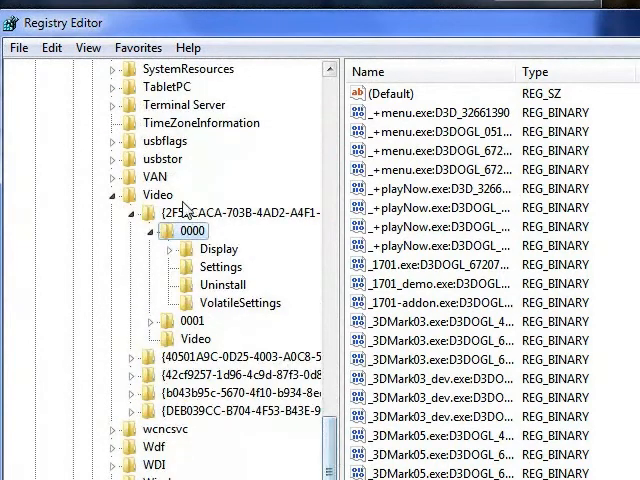
pyautogui.moveTo(228, 202)
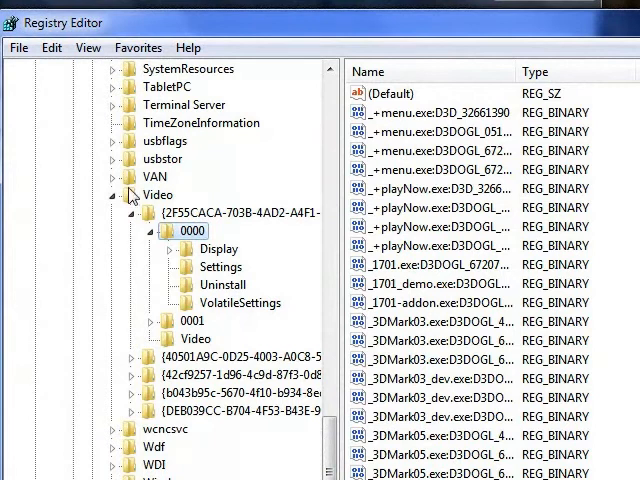
pyautogui.click(156, 196)
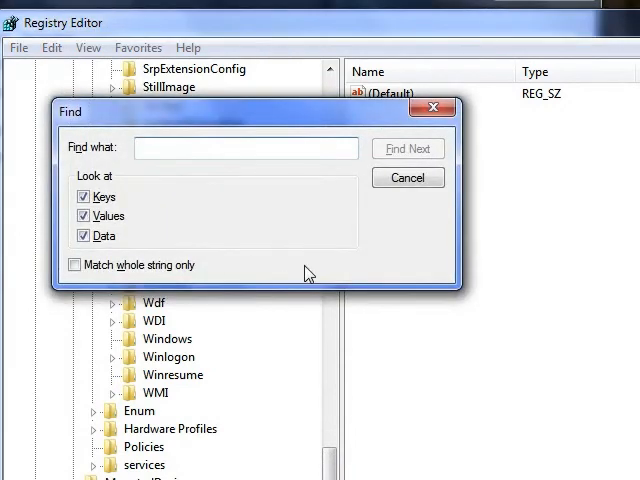
# Step: Run a registry Find for 'Display' and repeat it with Find Next
pyautogui.write('Di')
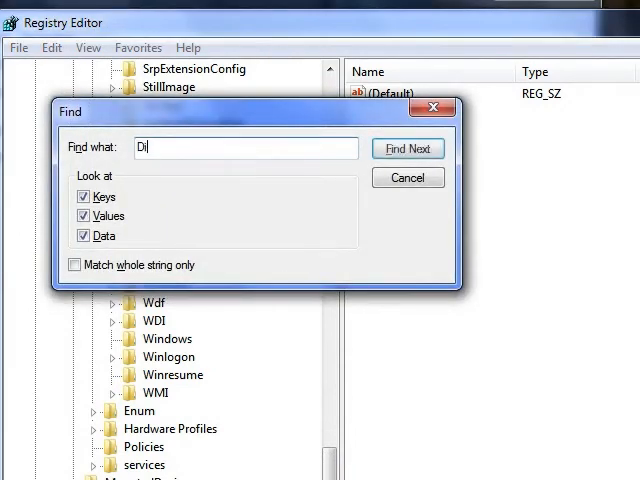
pyautogui.write('spl')
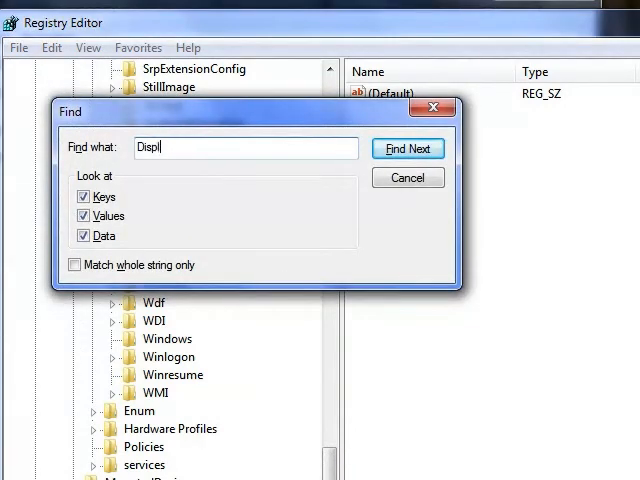
pyautogui.click(408, 148)
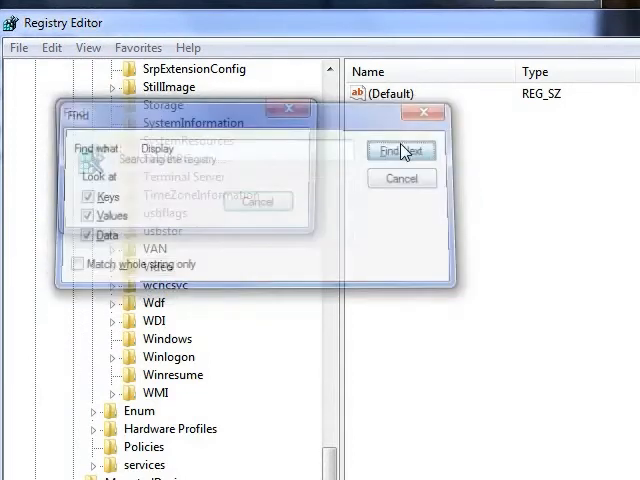
pyautogui.click(400, 150)
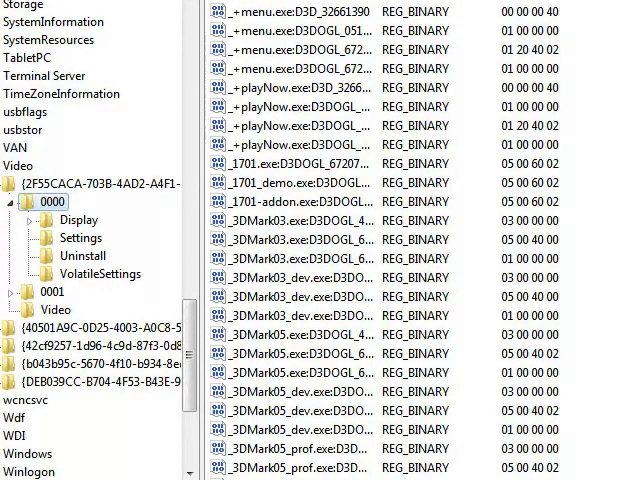
# Step: Locate PerfLevelSrc in the adapter key's values and bring up its Edit DWORD dialog showing 3322
pyautogui.scroll(-3)
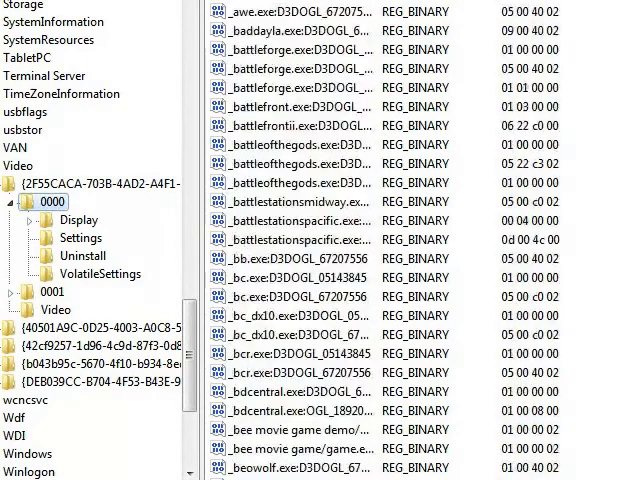
pyautogui.scroll(-3)
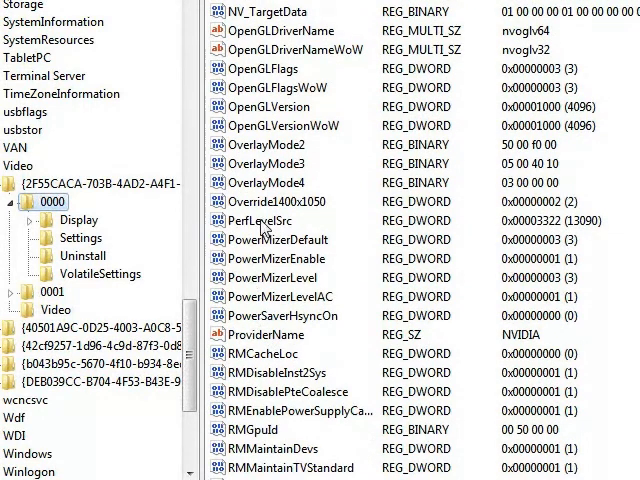
pyautogui.click(264, 220)
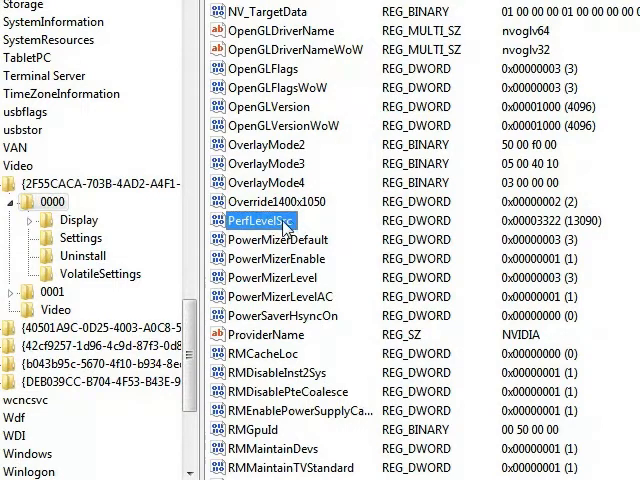
pyautogui.doubleClick(252, 220)
pyautogui.write('33')
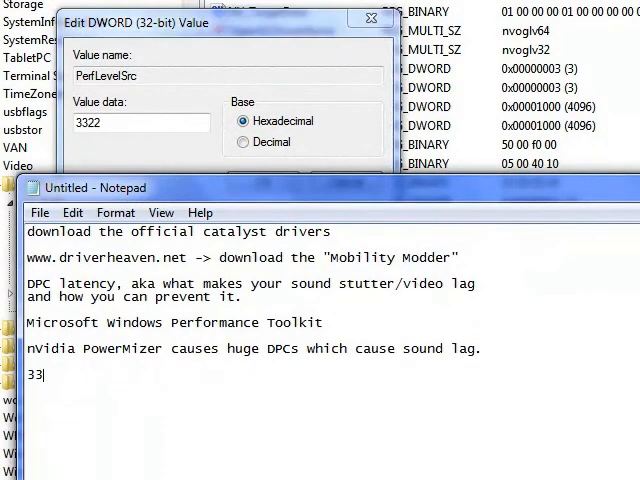
# Step: Note that 3322 disables PowerMizer on AC power but keeps it on on battery
pyautogui.write('22 ->')
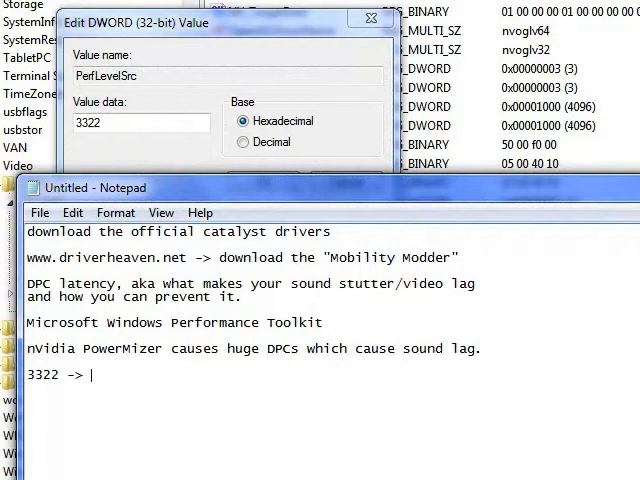
pyautogui.write('disable')
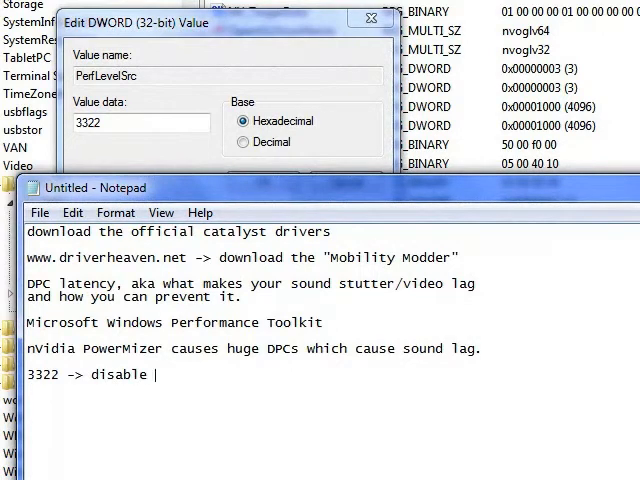
pyautogui.write('p')
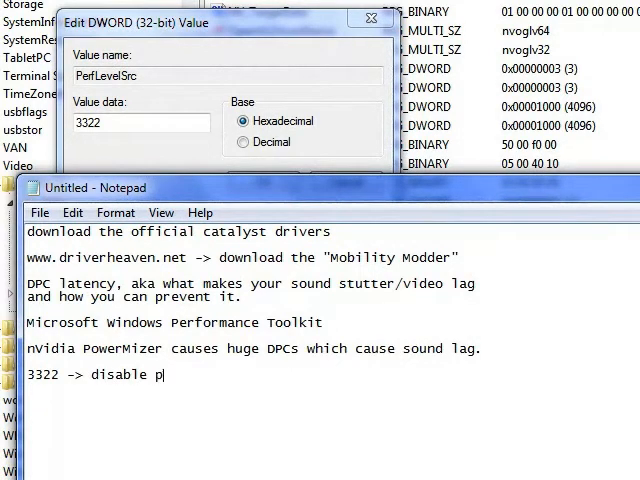
pyautogui.write('owermizer on')
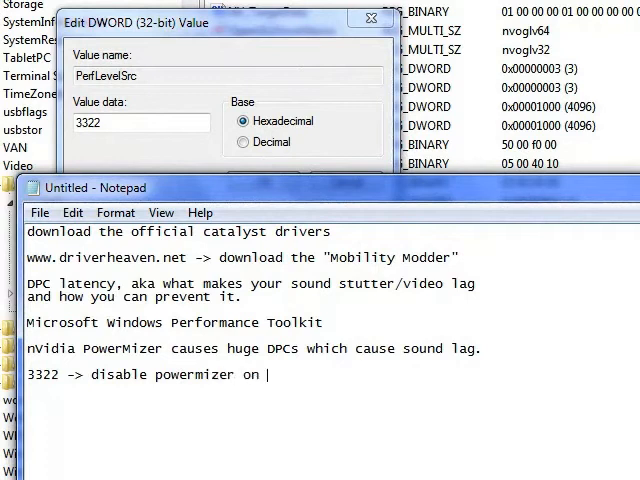
pyautogui.write('ac power, but k')
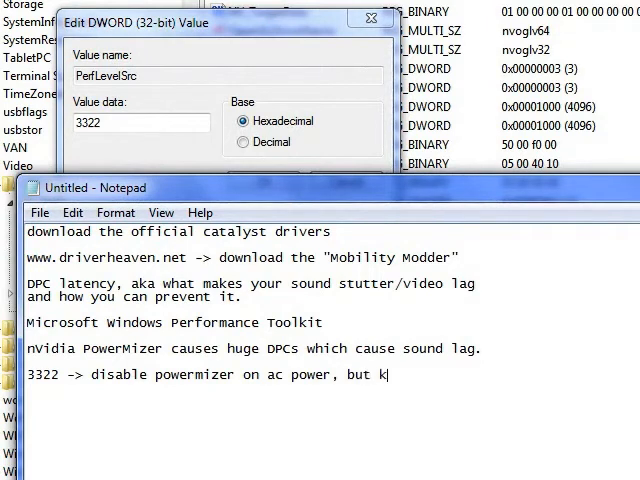
pyautogui.write('eeps it')
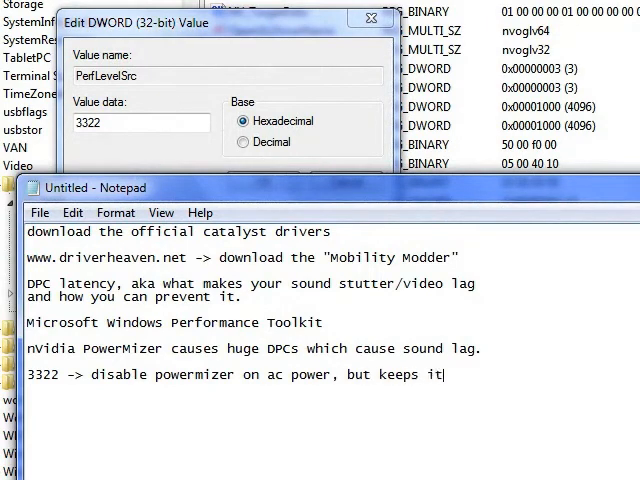
pyautogui.write('on on batt.')
pyautogui.write('3333 - default (enable powermizer on both ac and batt')
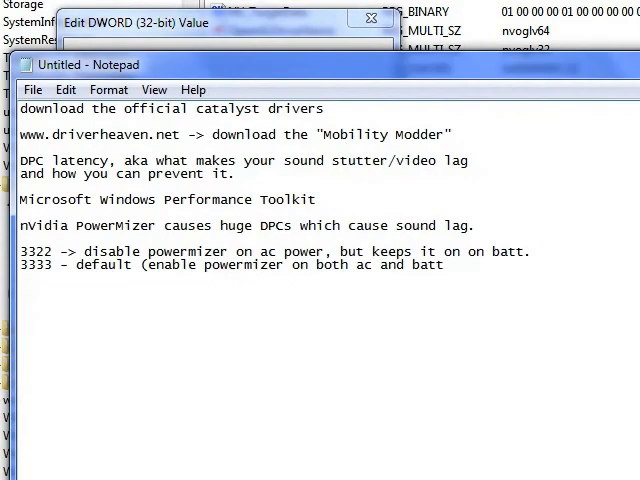
# Step: Note that 2222 disables PowerMizer on both AC and battery
pyautogui.write('2222')
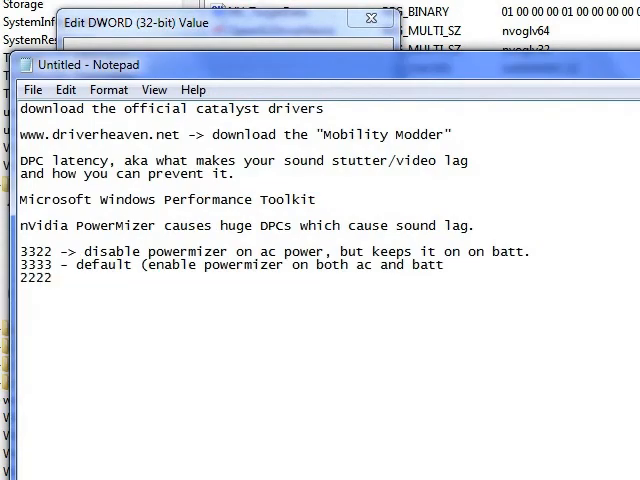
pyautogui.write('-> disable powermizer')
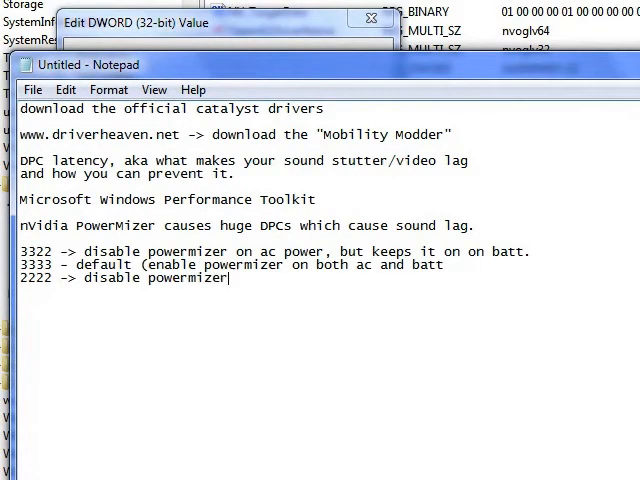
pyautogui.write('on ac')
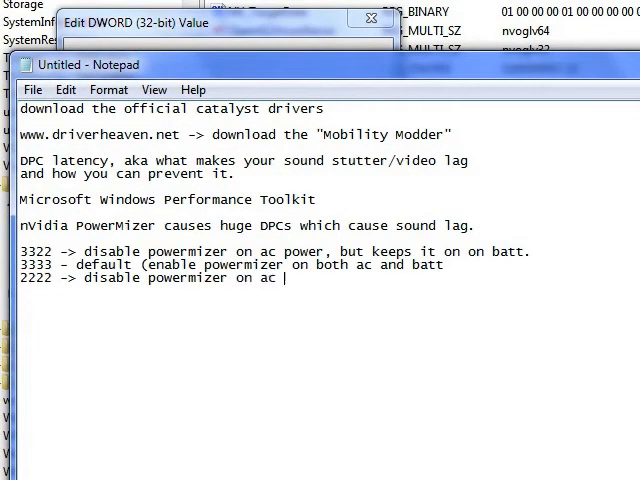
pyautogui.write('and batt')
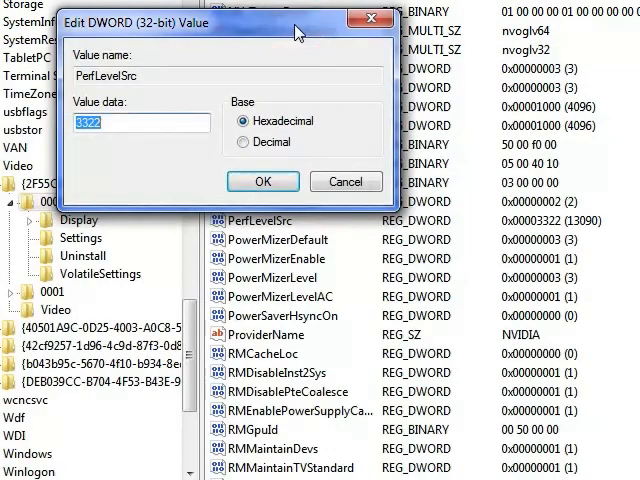
# Step: Try 3333 and 2222 in the PerfLevelSrc editor, then cancel without saving
pyautogui.write('3333')
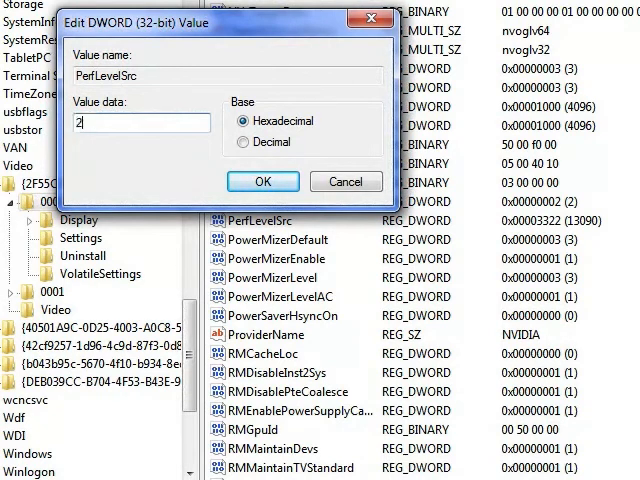
pyautogui.write('222')
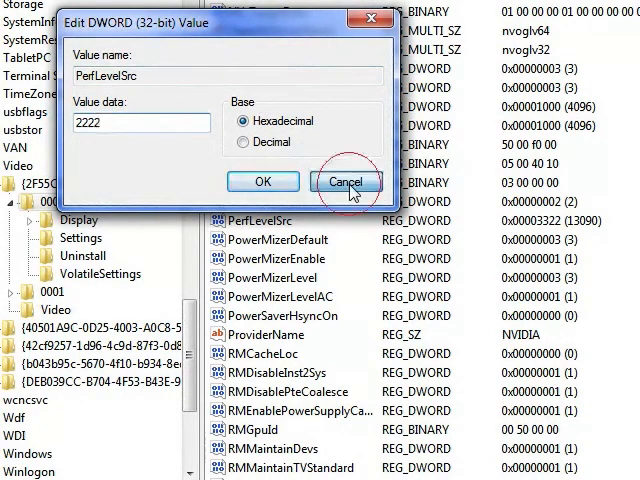
pyautogui.click(346, 180)
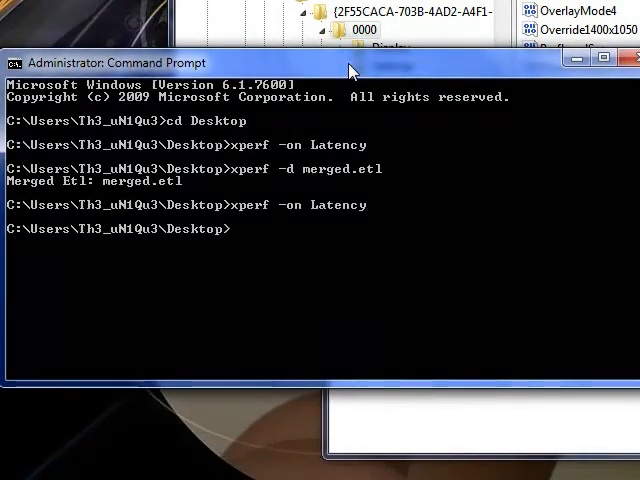
# Step: Stop the trace with 'xperf -d merged2.etl', saving it as merged2.etl
pyautogui.write('xperf -d merged2.etl')
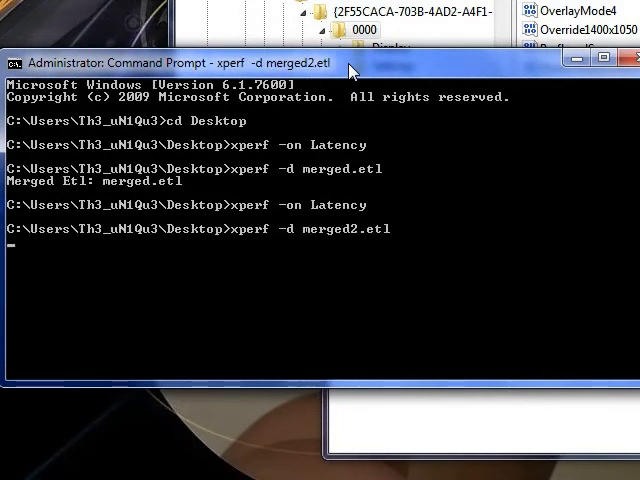
pyautogui.press('Return')
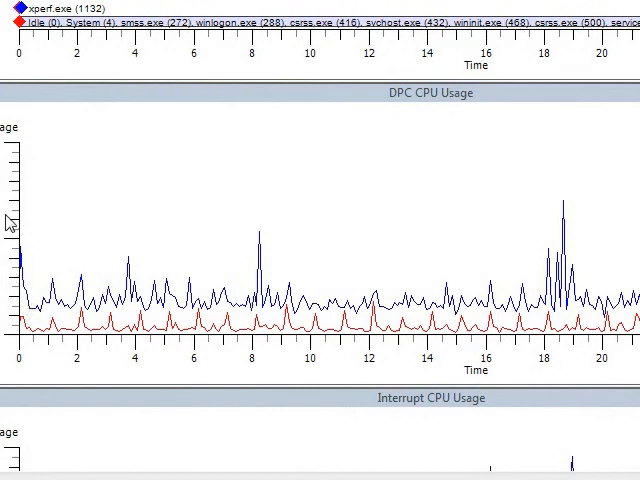
pyautogui.moveTo(428, 166)
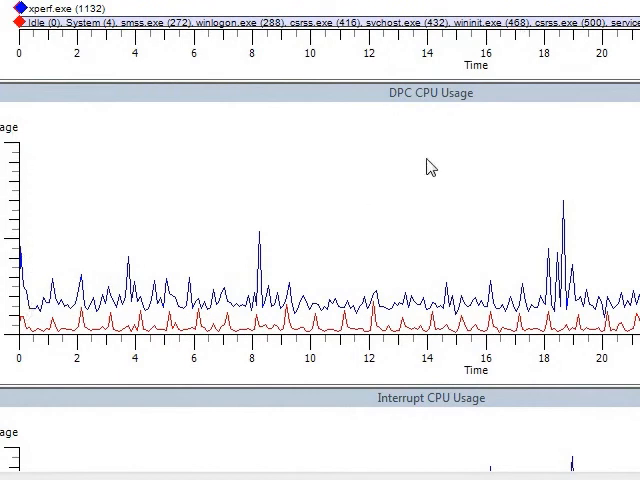
pyautogui.moveTo(552, 272)
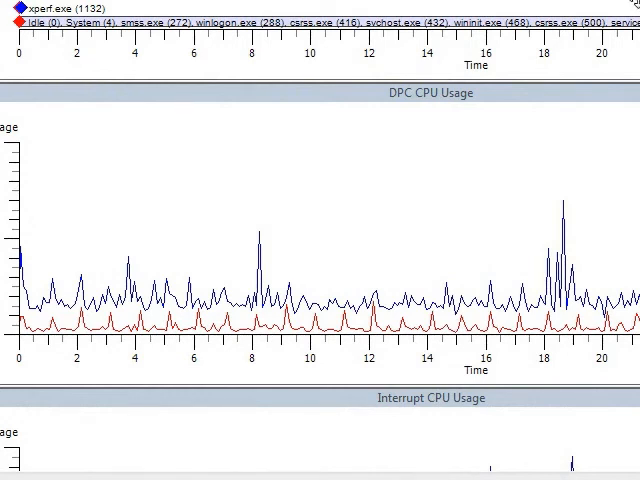
# Step: Scroll the DPC CPU Usage graph to a later stretch with the spike near 18 seconds
pyautogui.hscroll(3)
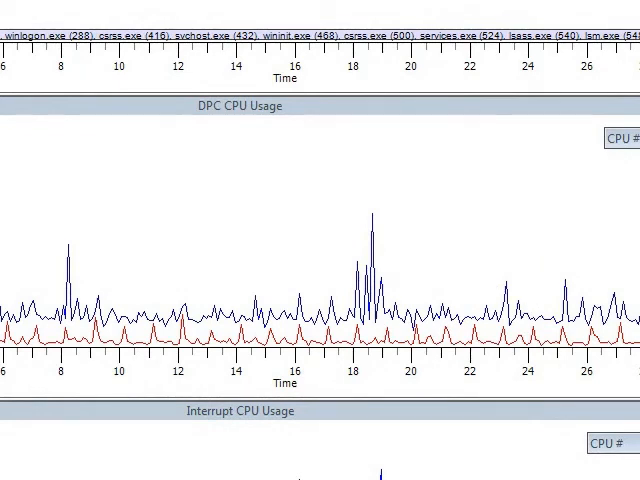
pyautogui.moveTo(404, 218)
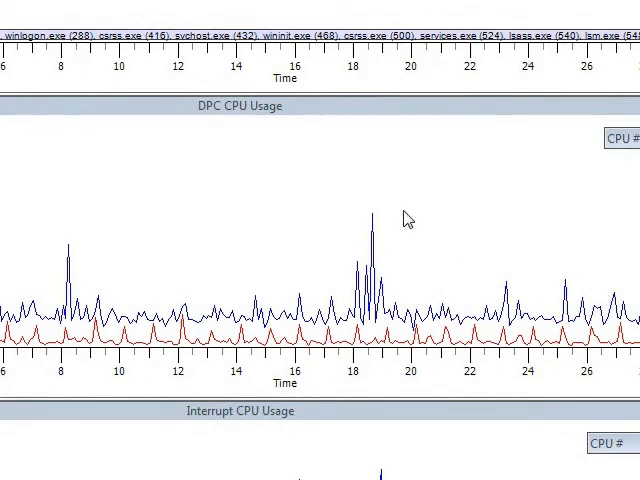
pyautogui.moveTo(552, 196)
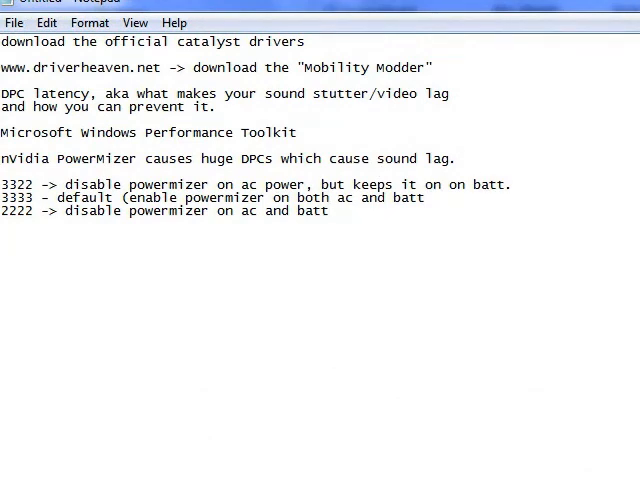
# Step: Add the line 'ati drivers do not bug the sound :_)' to the notes
pyautogui.write('ati')
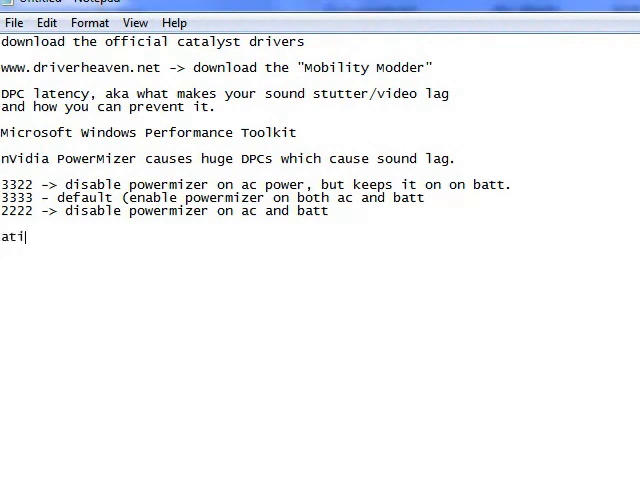
pyautogui.write('dri')
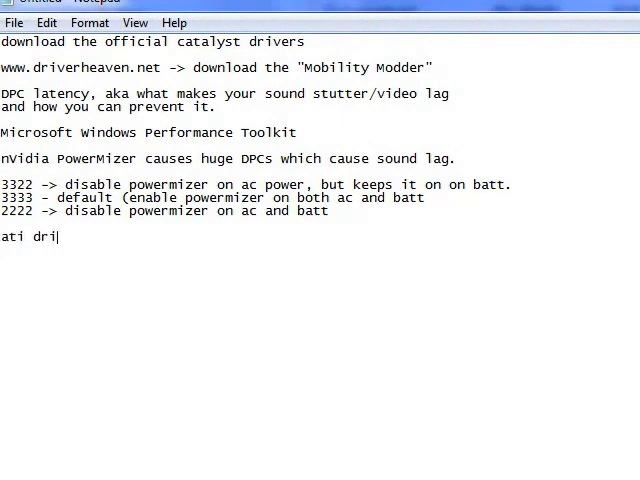
pyautogui.write('vers do not bug')
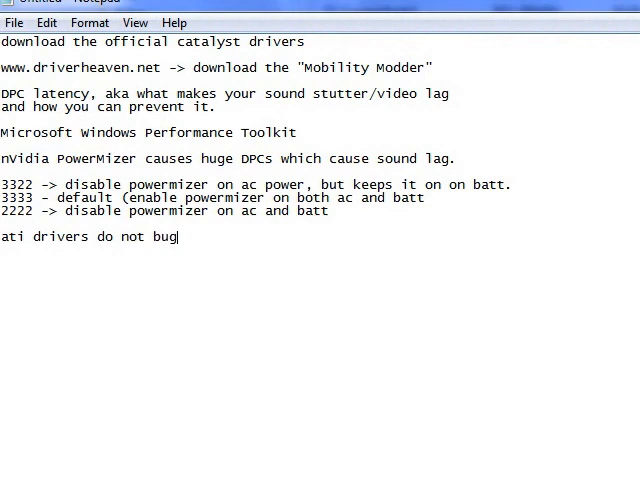
pyautogui.write('the sound :_)')
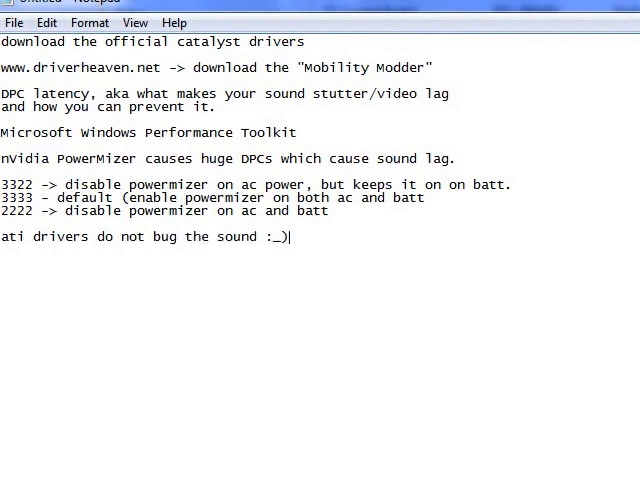